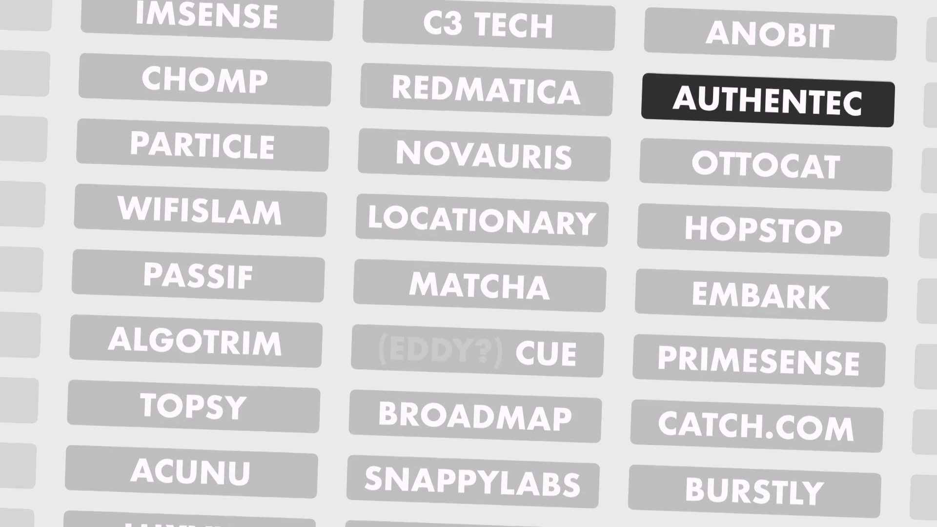
scroll(down, 3)
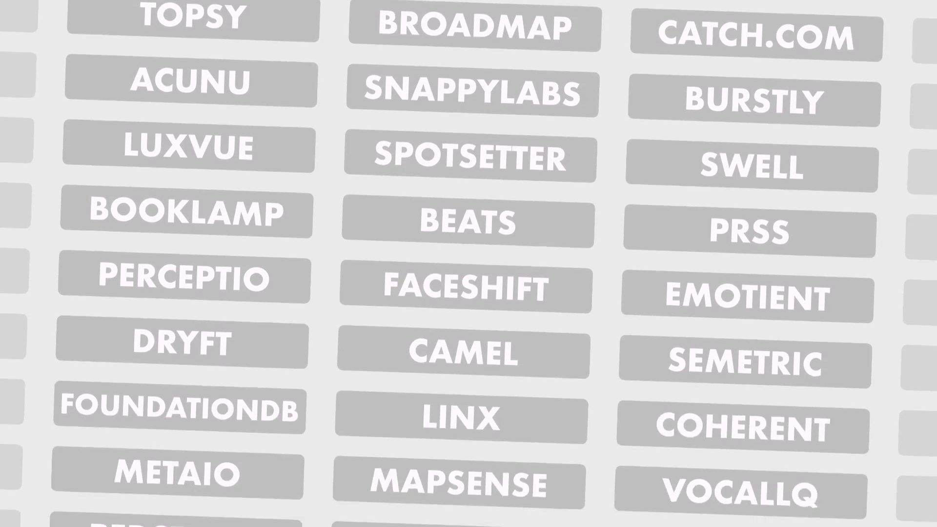
scroll(down, 3)
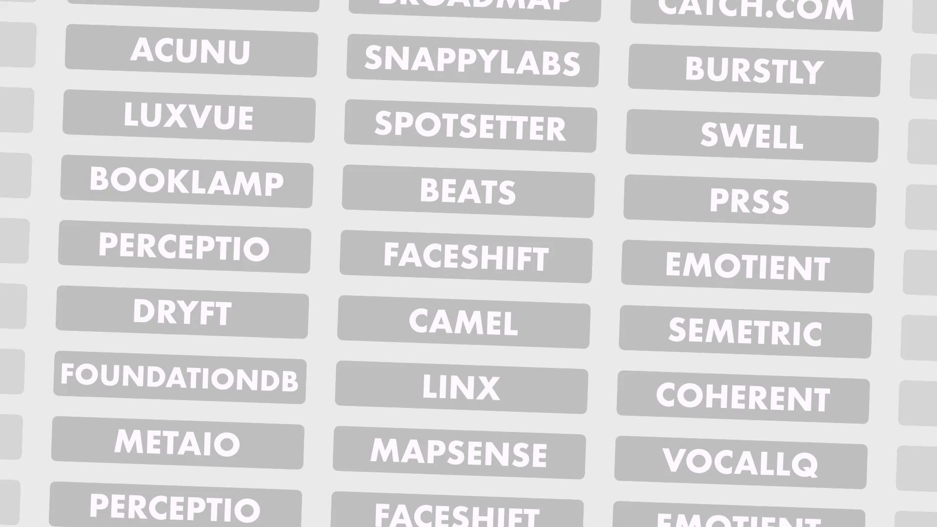
click(188, 118)
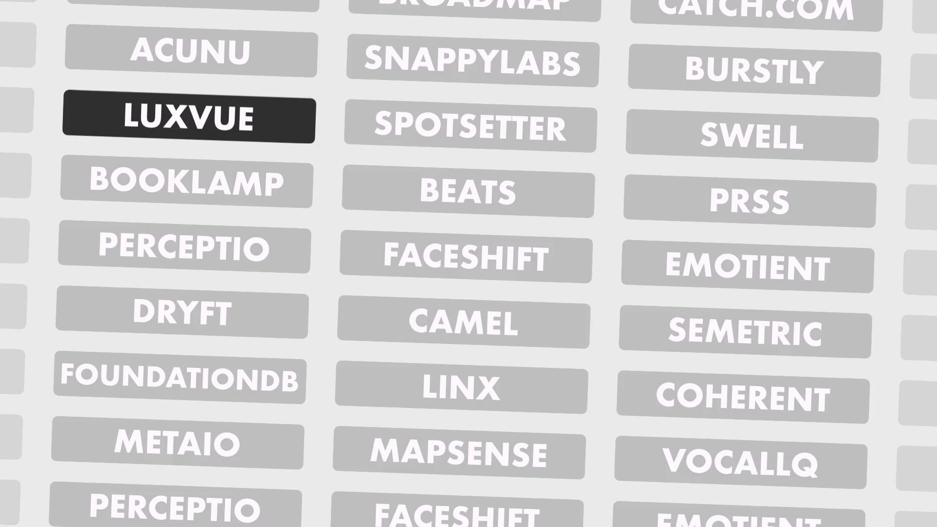
scroll(down, 3)
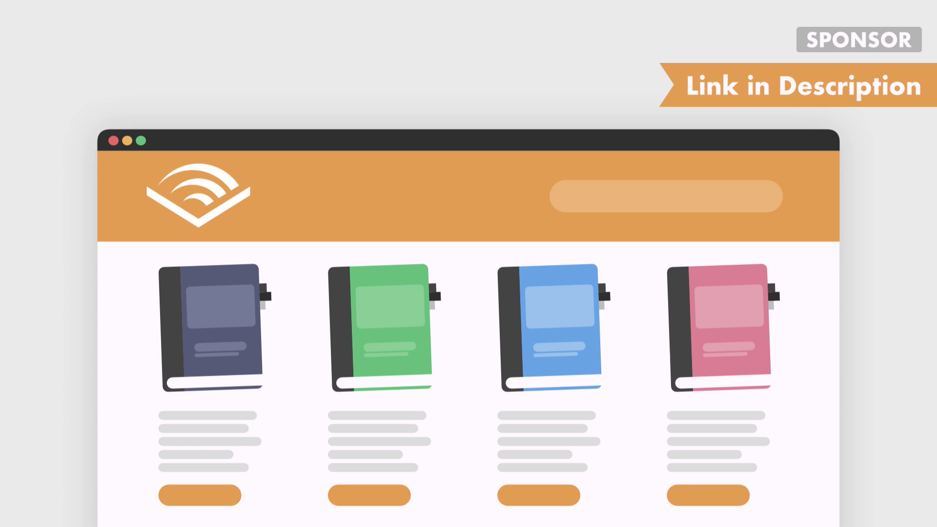
mouse_move(744, 412)
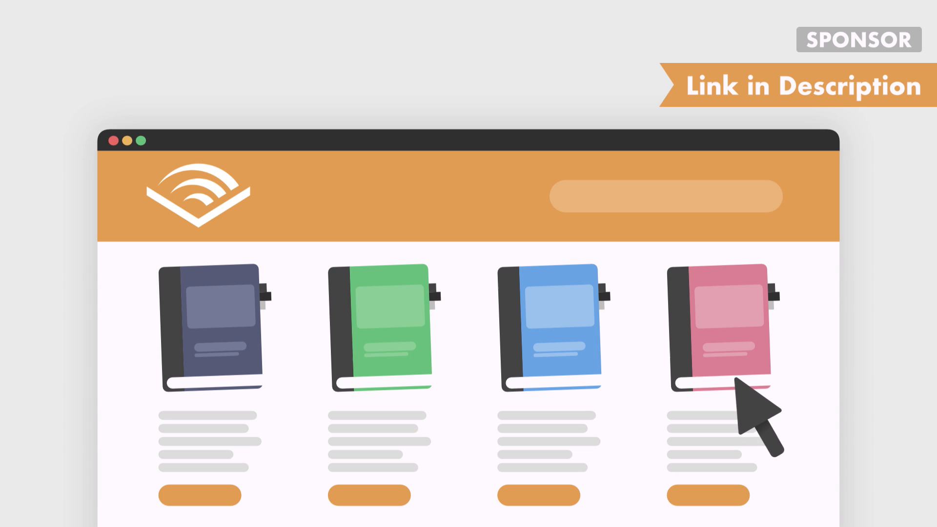